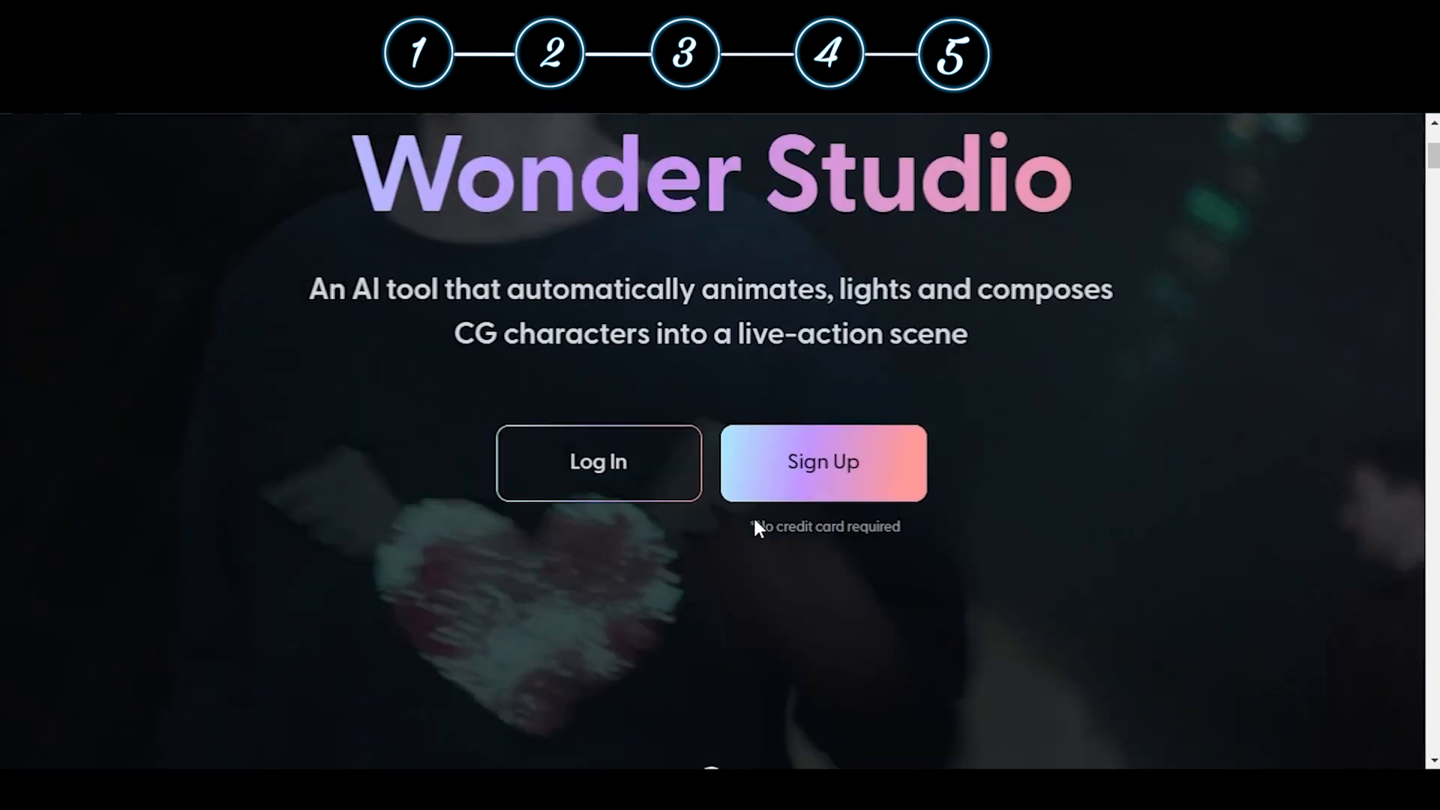
Step: View the Face feature example, then submit login credentials to reach the home dashboard
{"action": "scroll", "scroll_direction": "down", "scroll_amount": 3}
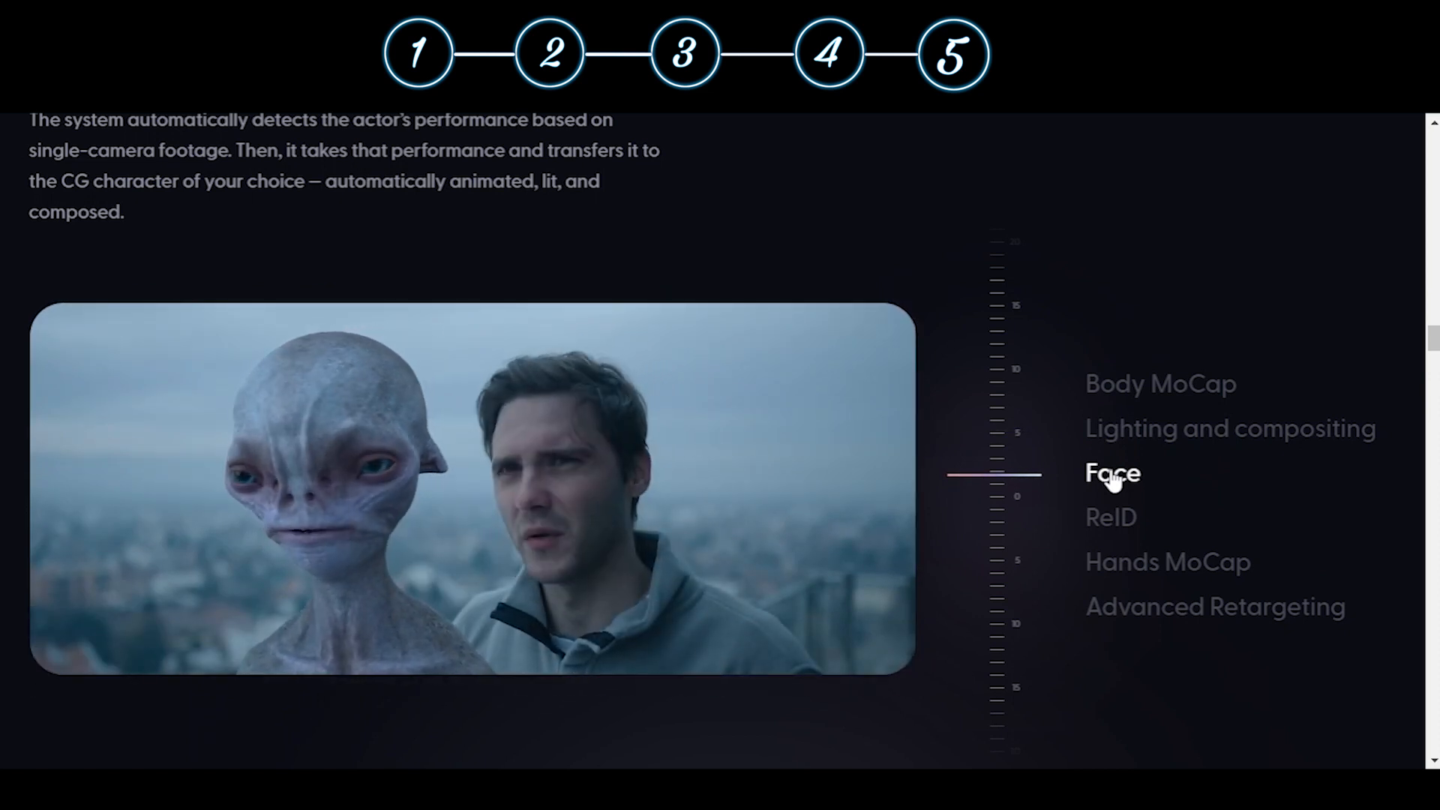
{"action": "left_click", "coordinate": [1110, 517]}
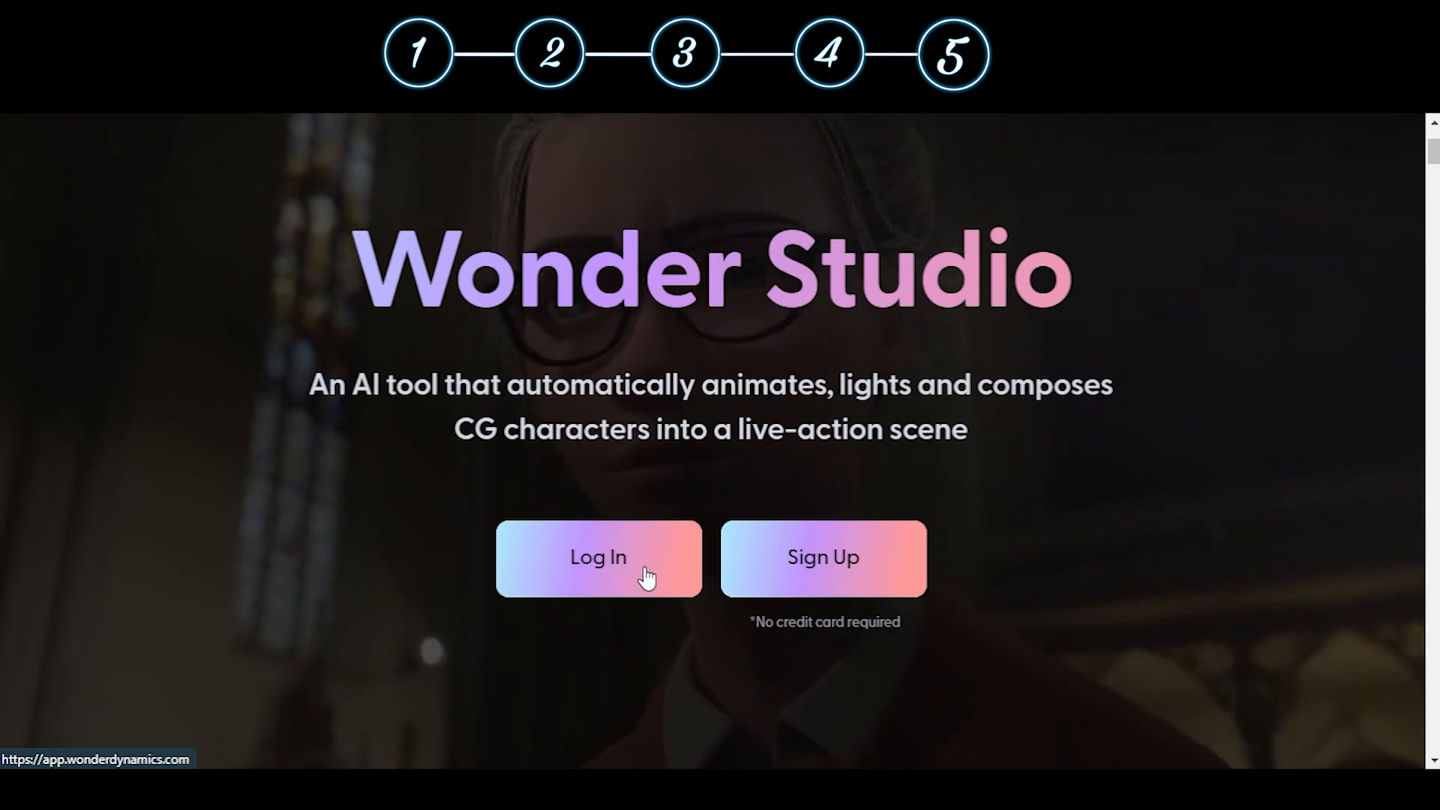
{"action": "left_click", "coordinate": [599, 559]}
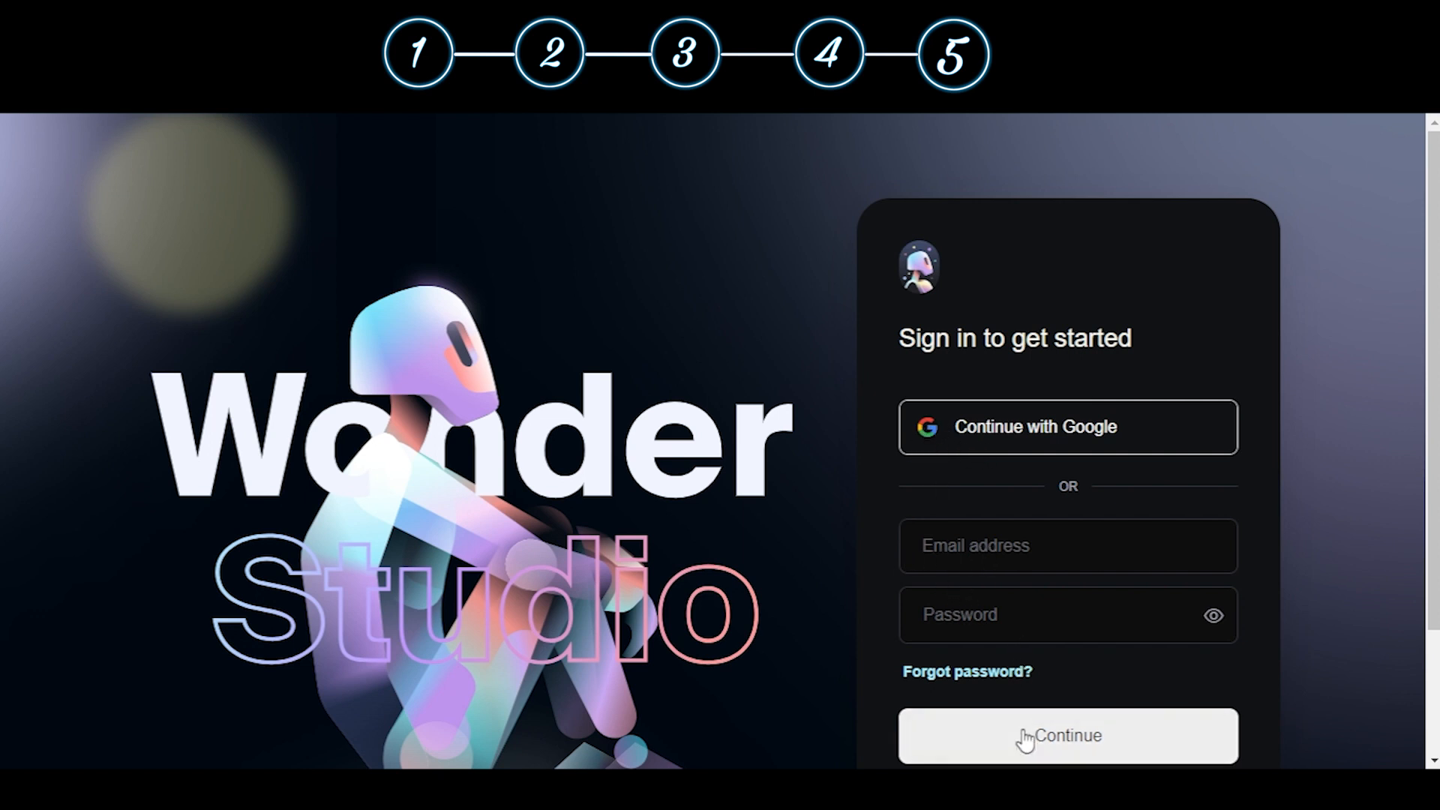
{"action": "scroll", "scroll_direction": "down", "scroll_amount": 3}
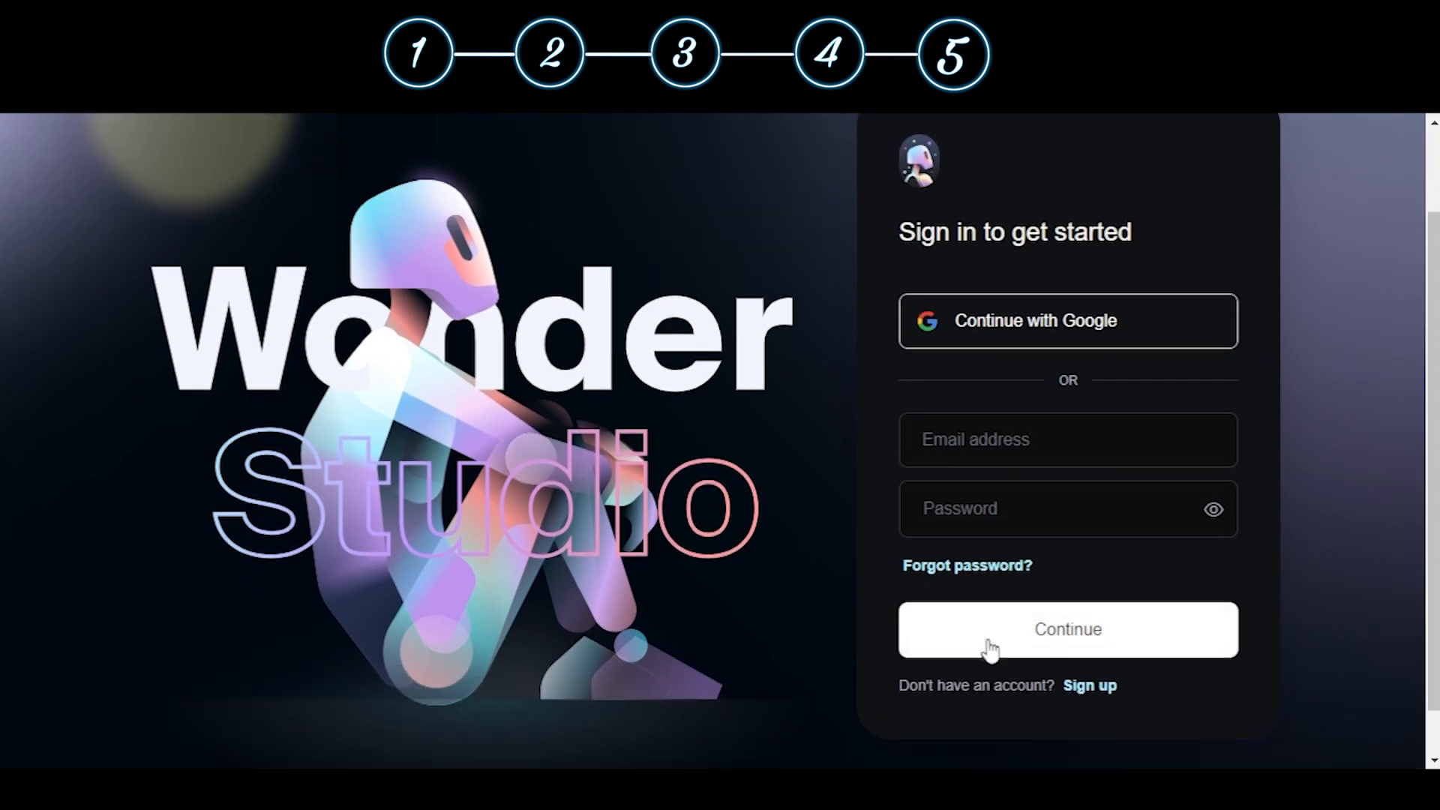
{"action": "left_click", "coordinate": [1068, 629]}
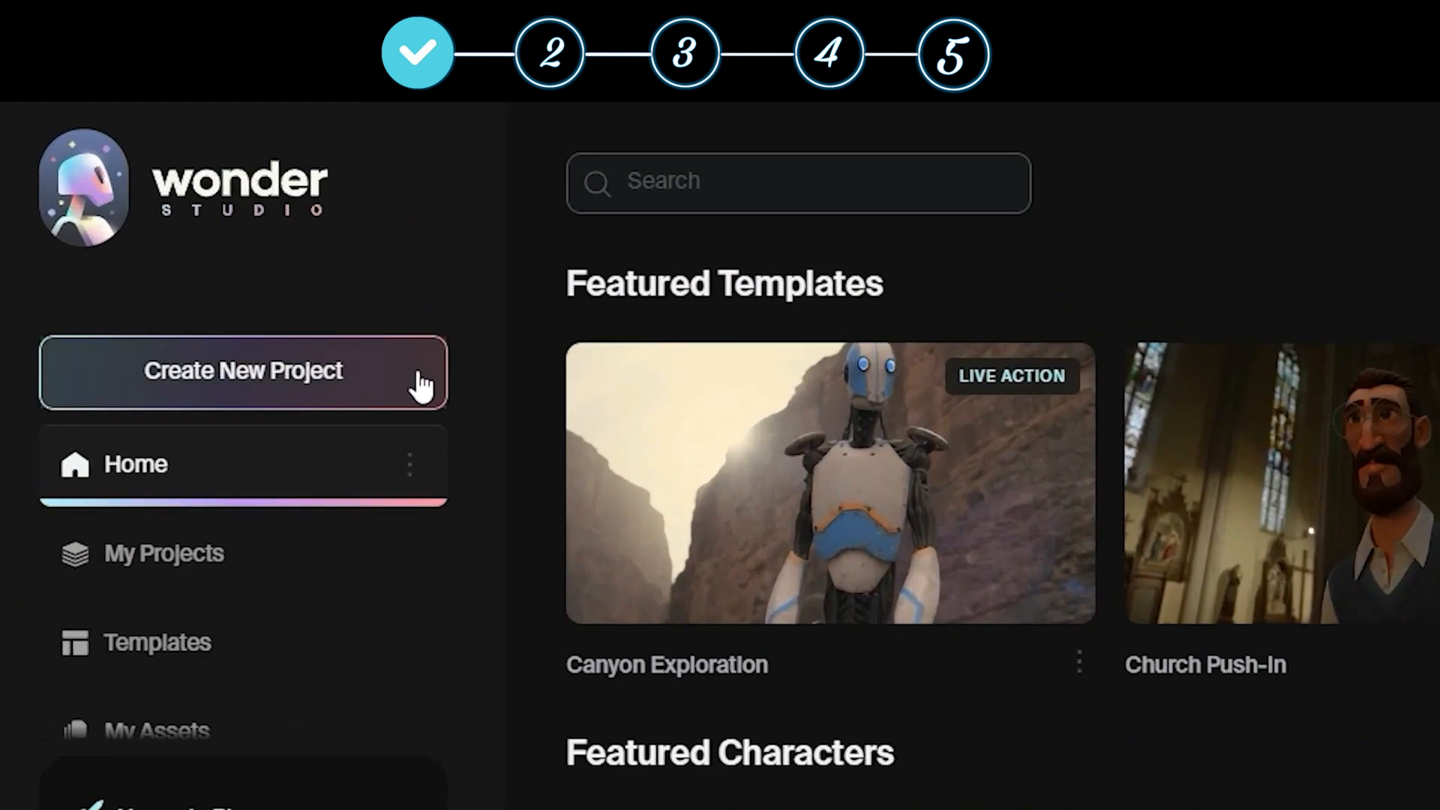
Step: Create a Live Action Easy project, upload VID 1.mp4 and drop it onto the timeline
{"action": "left_click", "coordinate": [242, 372]}
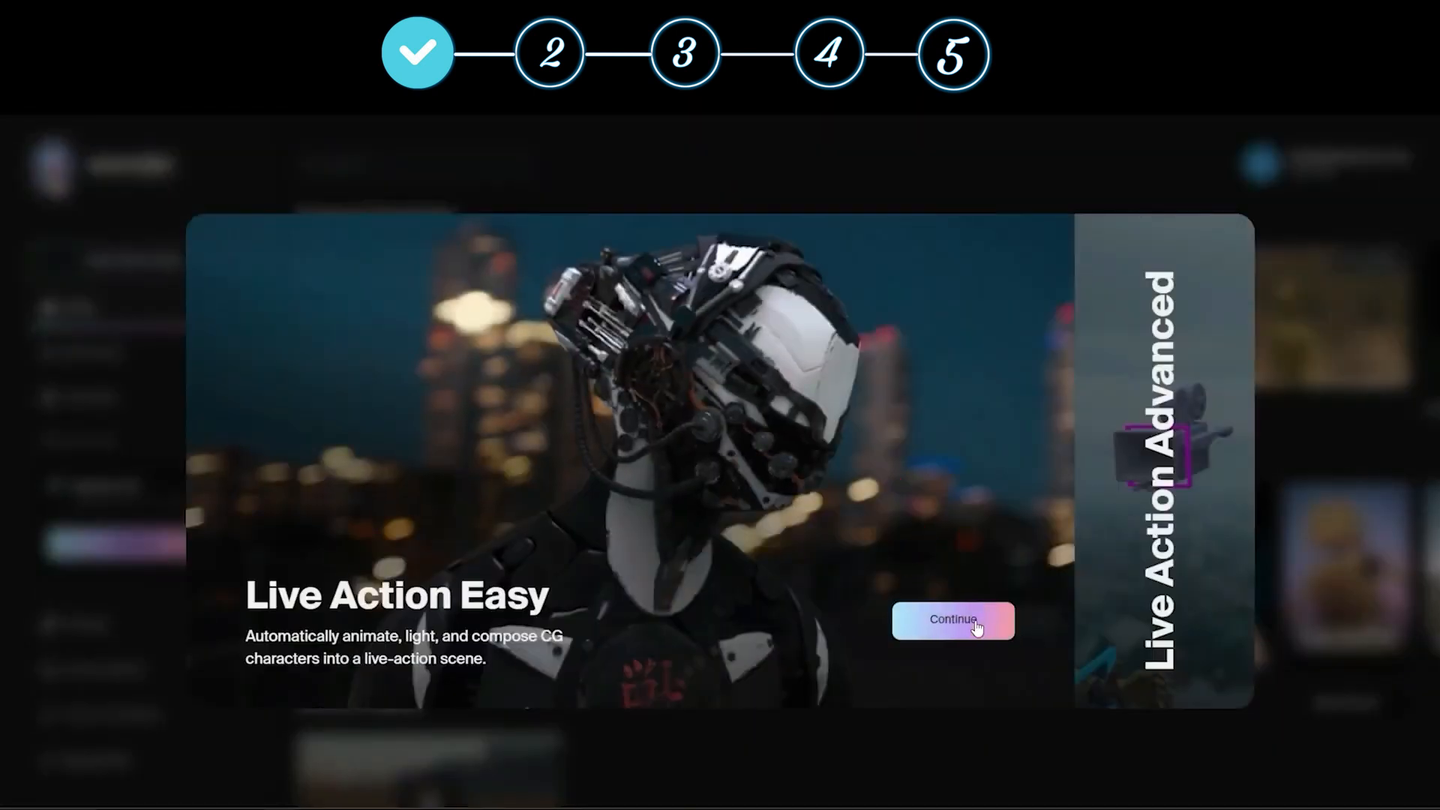
{"action": "left_click", "coordinate": [953, 621]}
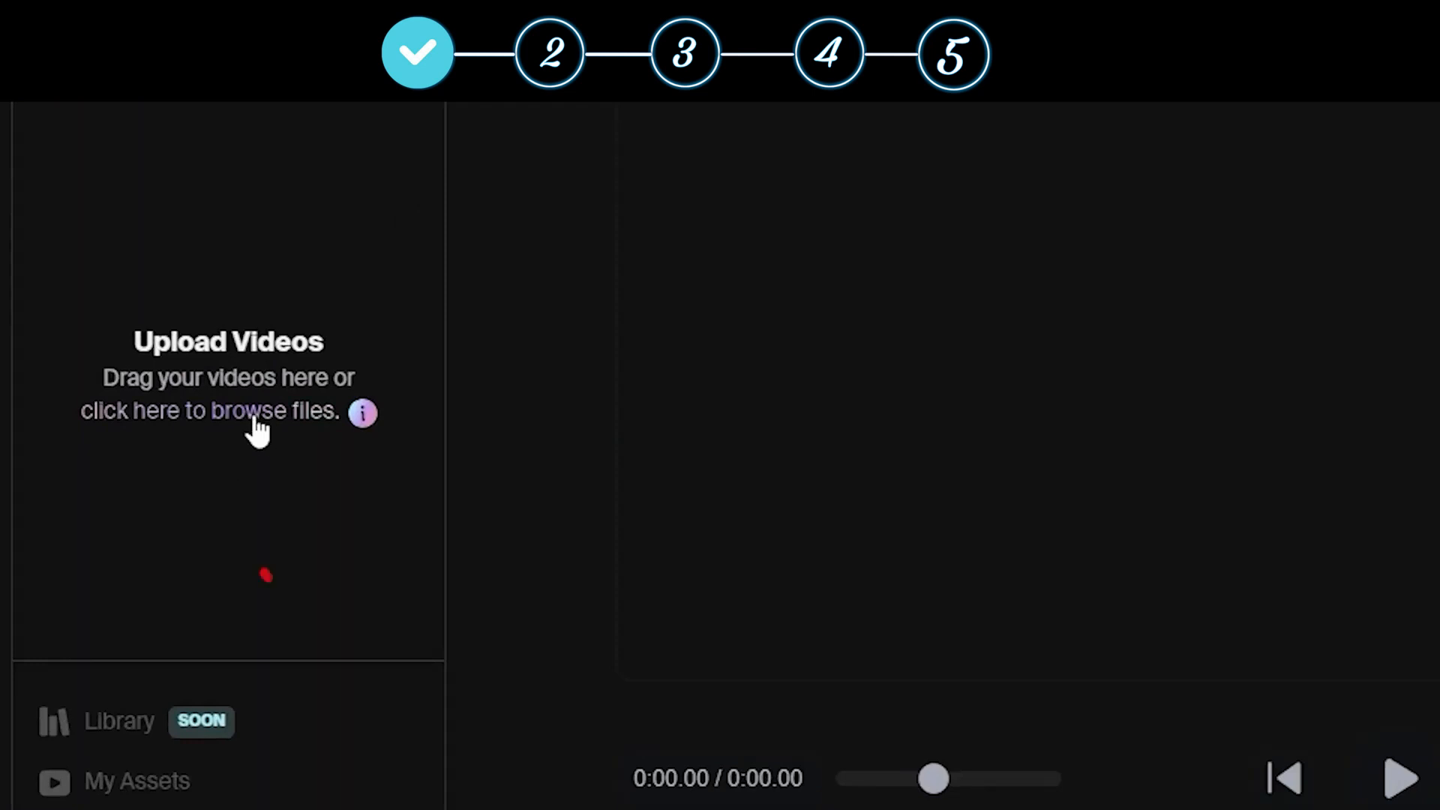
{"action": "left_click", "coordinate": [248, 411]}
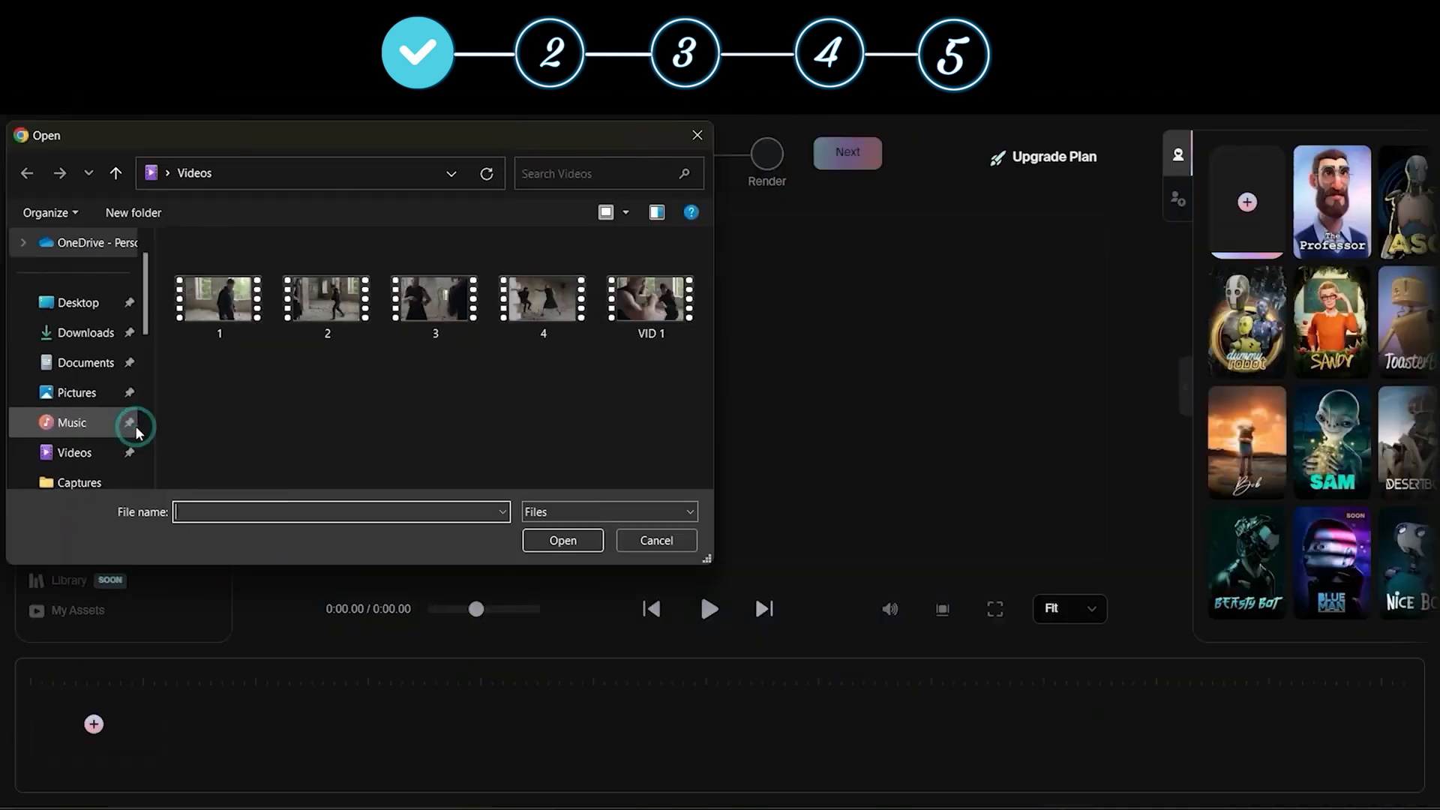
{"action": "left_click", "coordinate": [651, 298]}
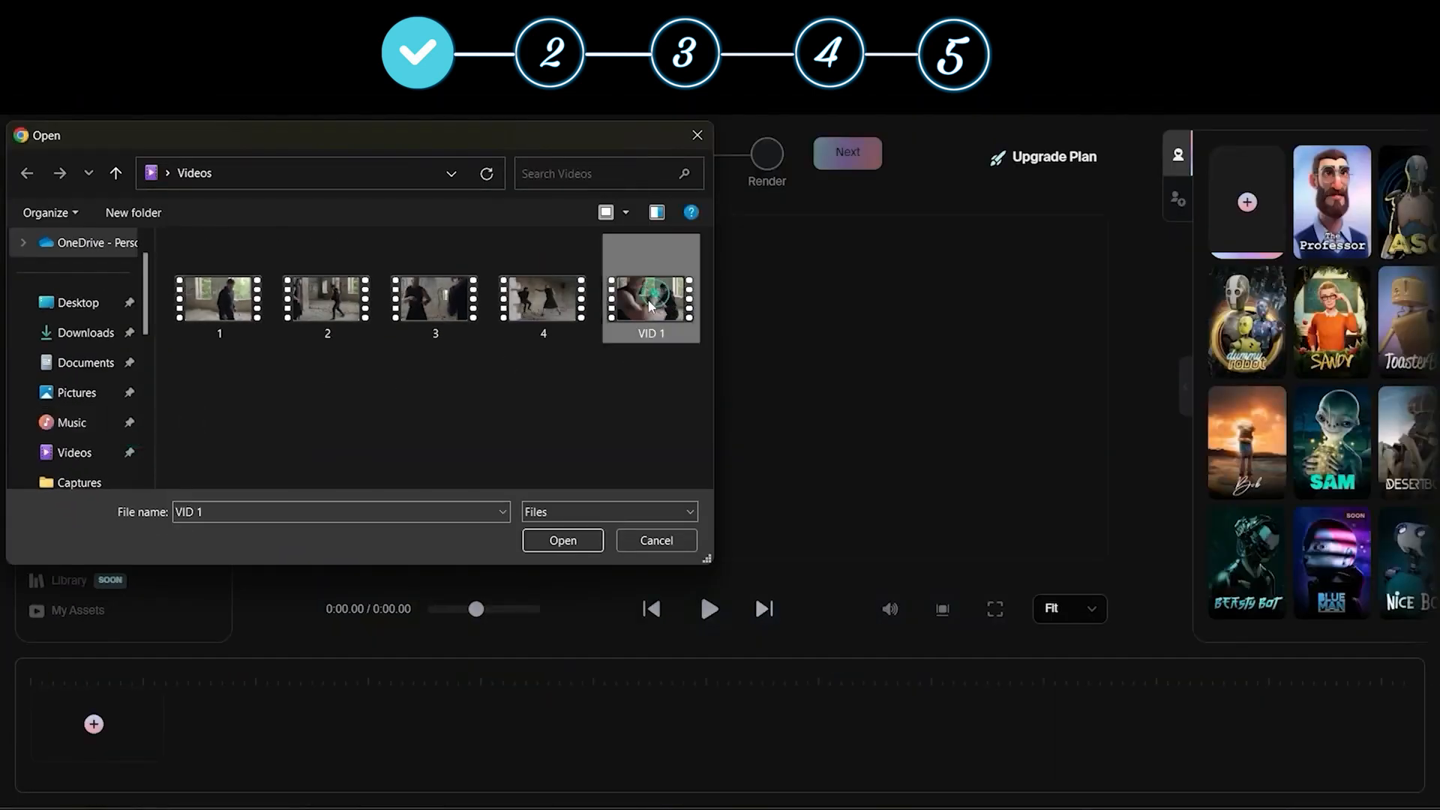
{"action": "left_click", "coordinate": [563, 540]}
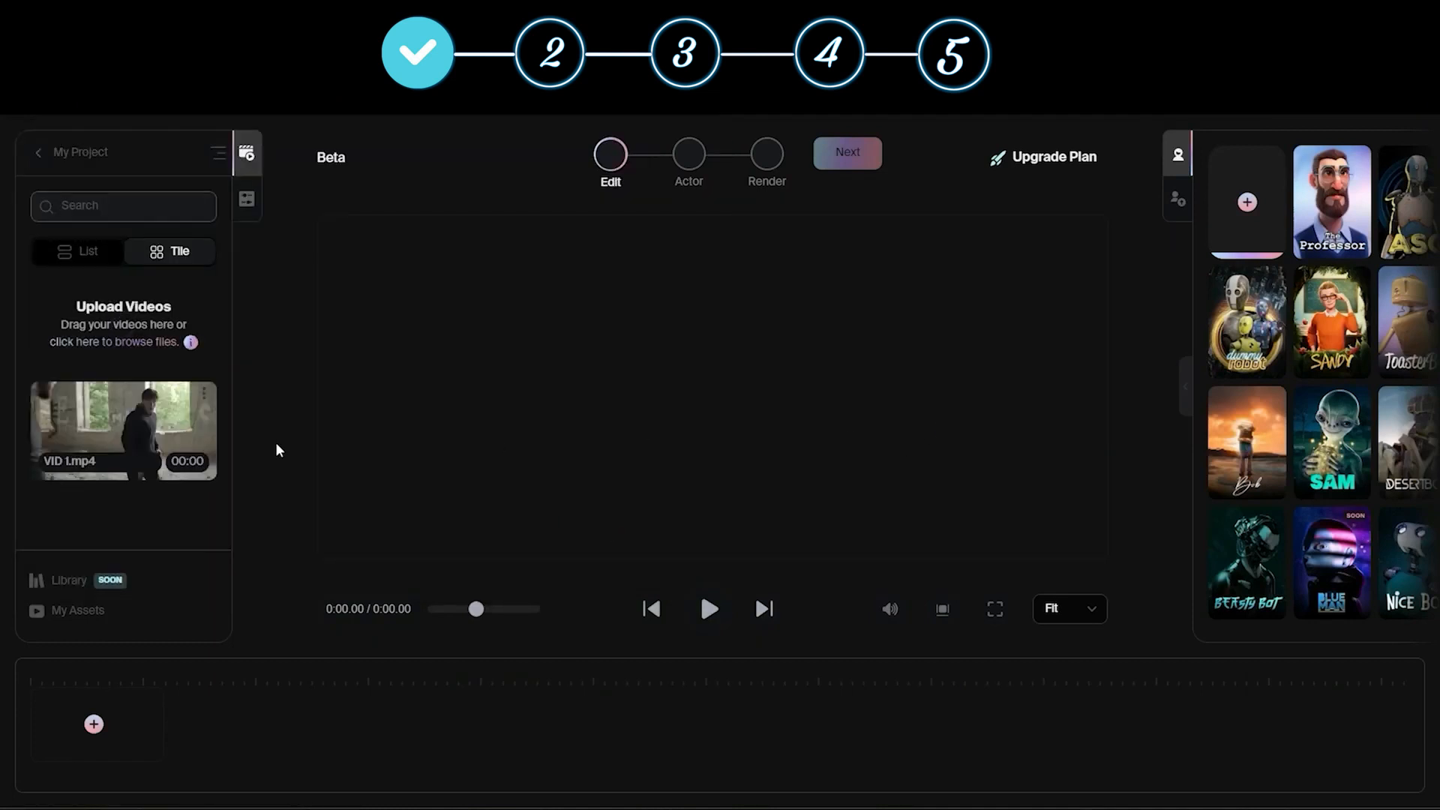
{"action": "left_click_drag", "start_coordinate": [122, 431], "coordinate": [128, 725]}
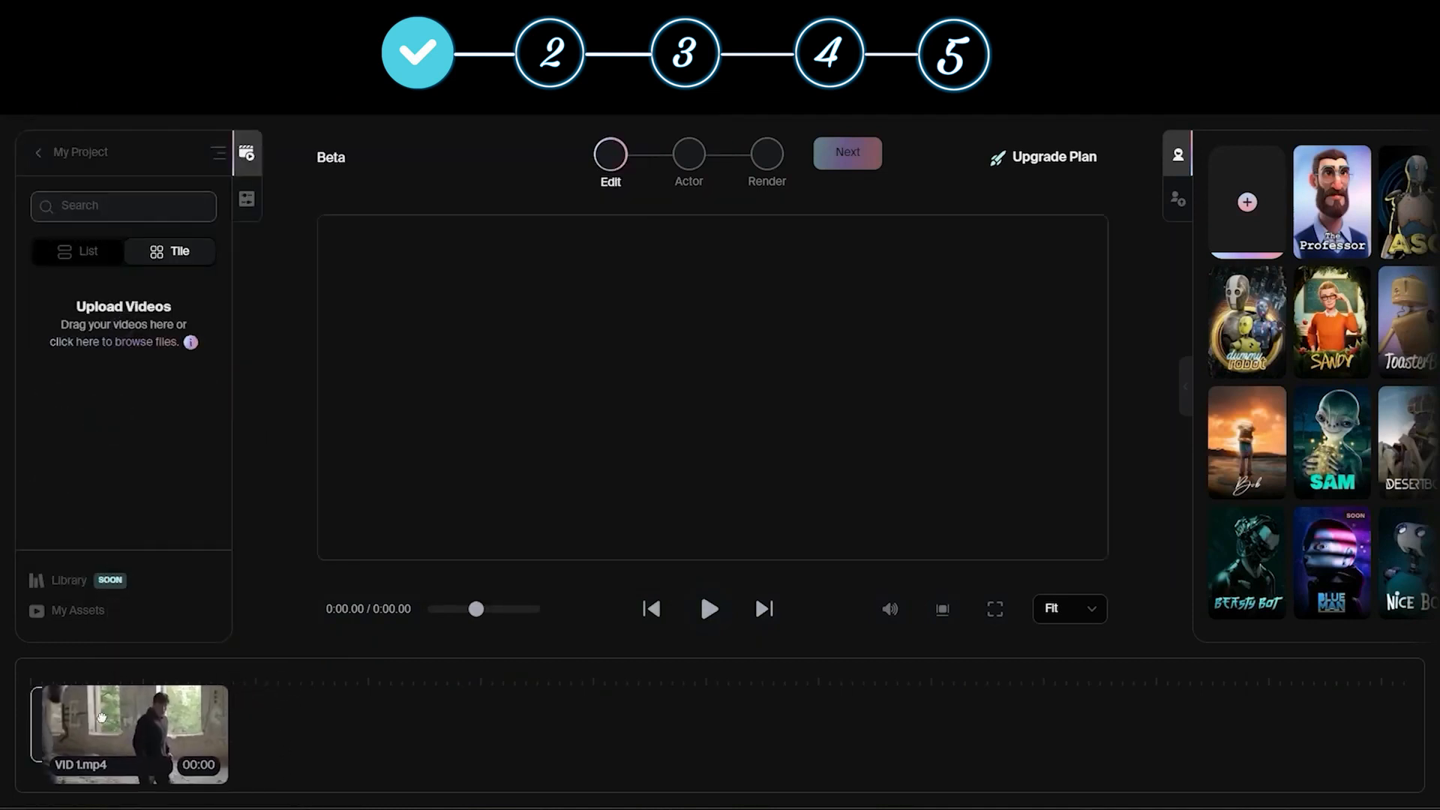
{"action": "left_click", "coordinate": [101, 716]}
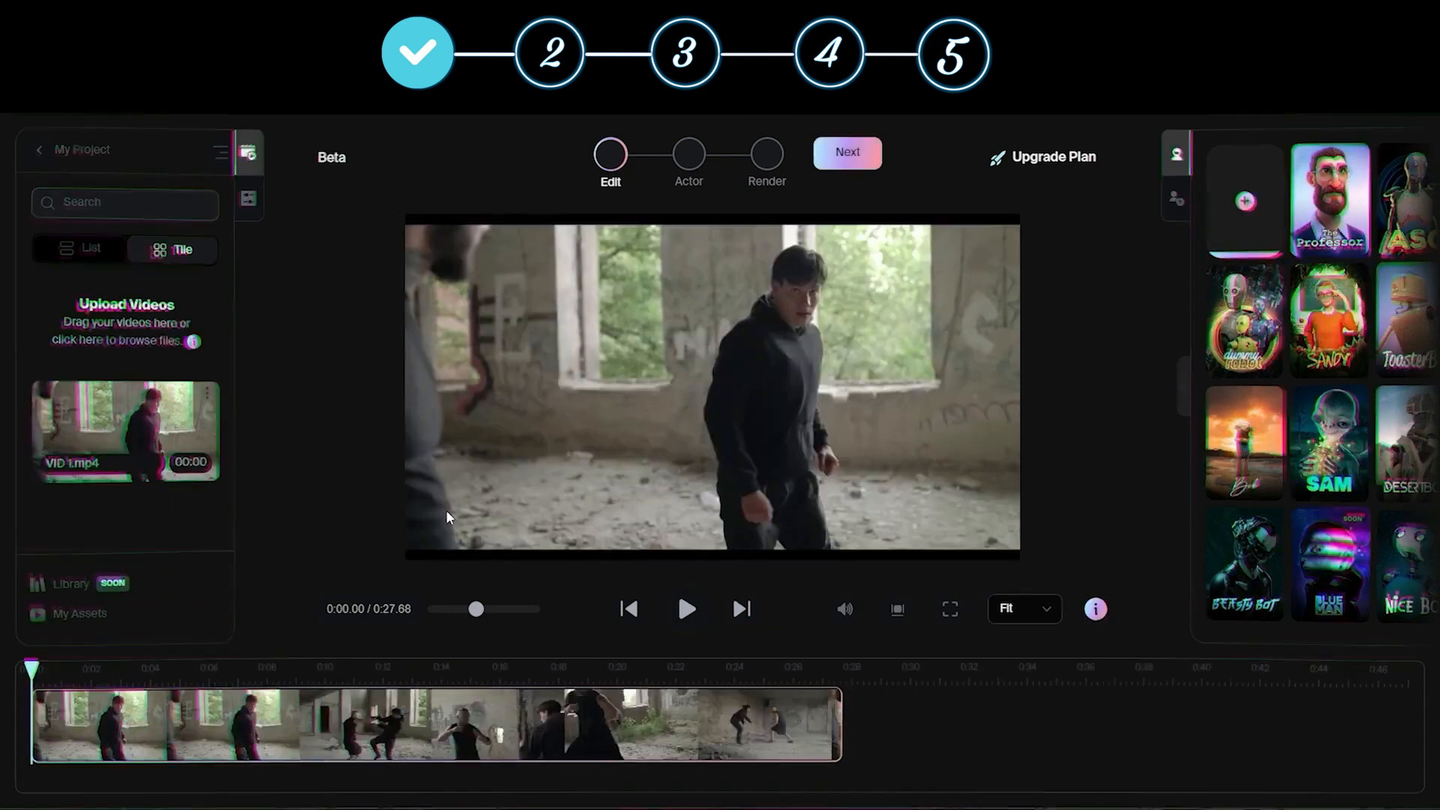
{"action": "left_click", "coordinate": [846, 153]}
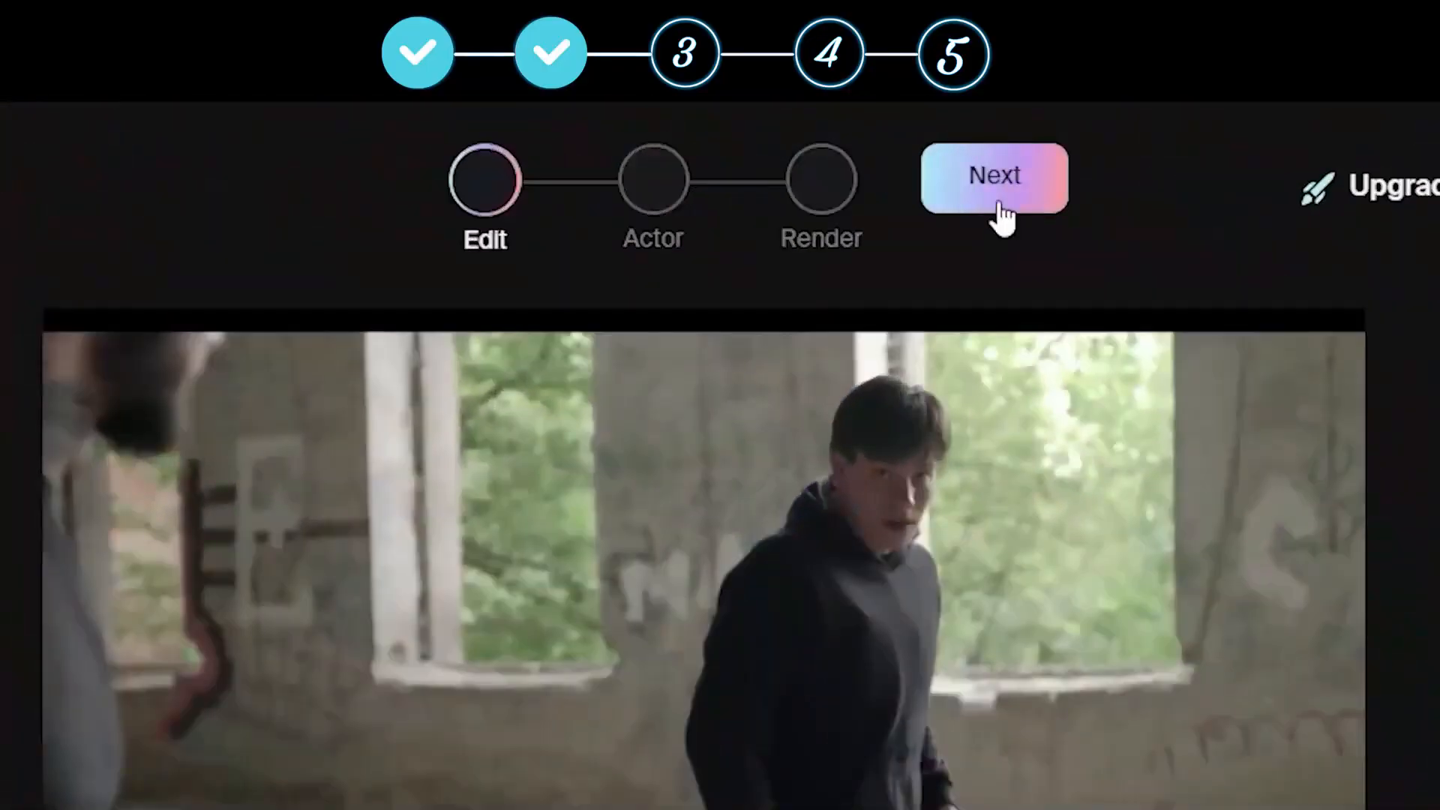
Step: Advance to the Actor stage and scan the opening frame for actors
{"action": "left_click", "coordinate": [995, 176]}
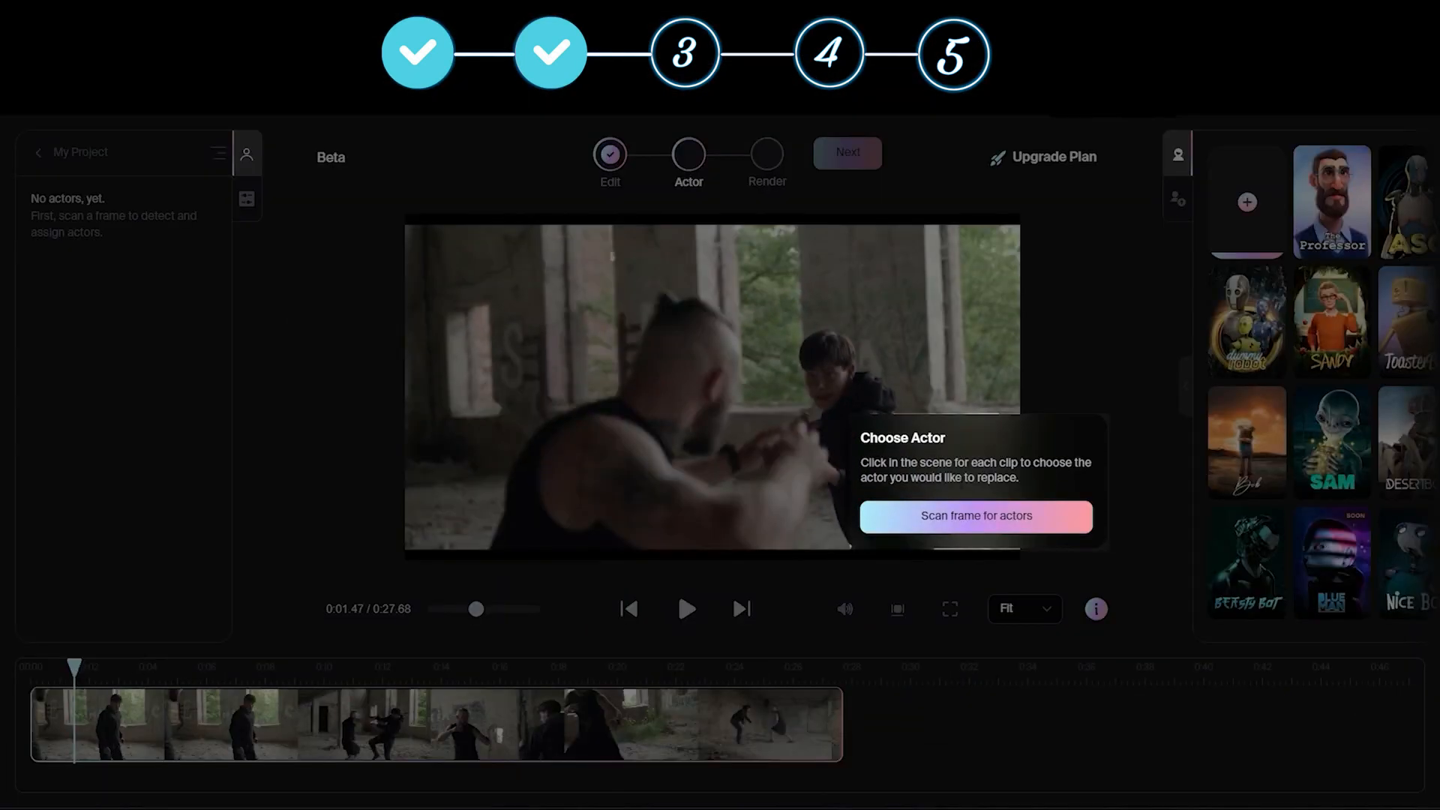
{"action": "left_click", "coordinate": [975, 516]}
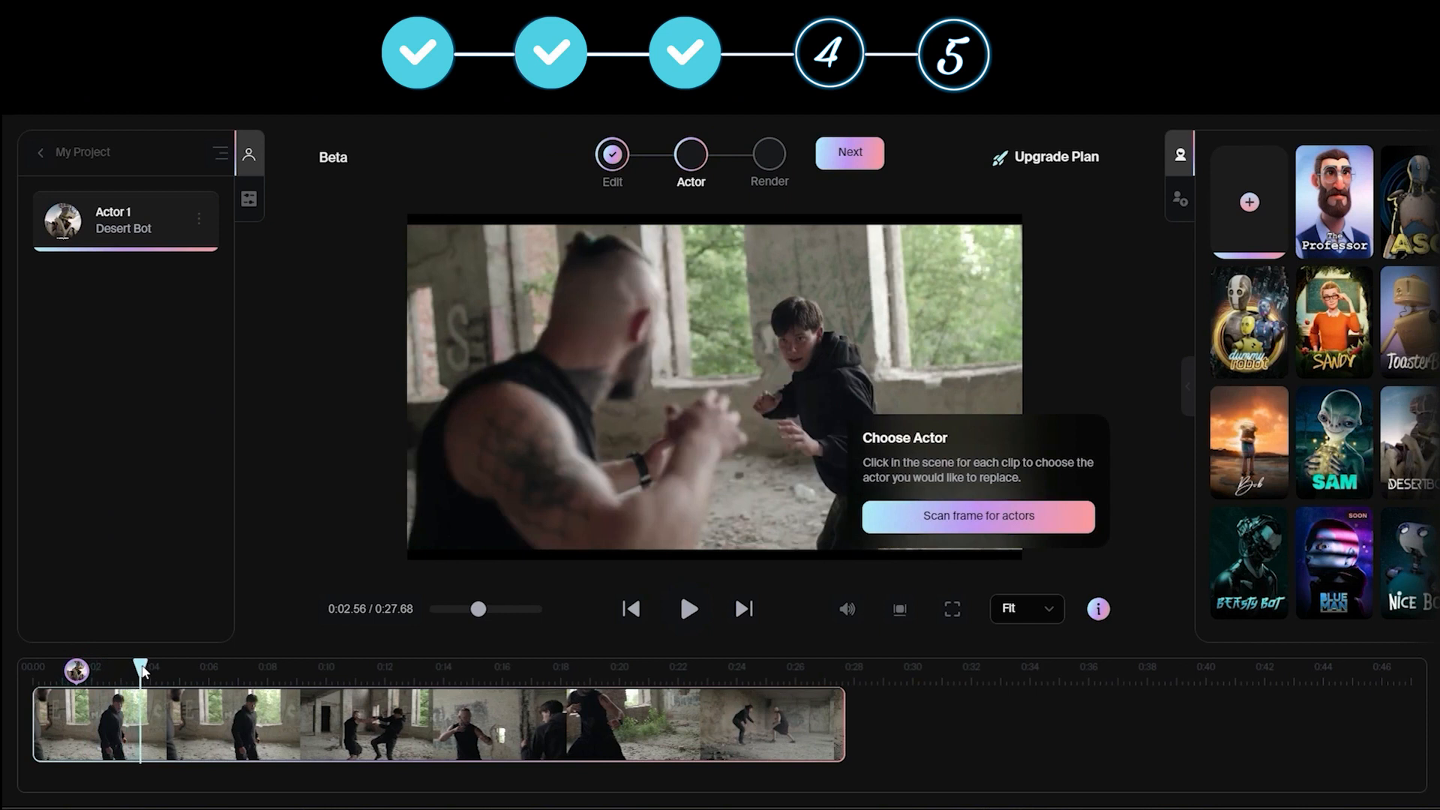
Step: Scan frames at later shots and assign the bald fighter to Actor 1 in each
{"action": "left_click_drag", "start_coordinate": [139, 666], "coordinate": [205, 666]}
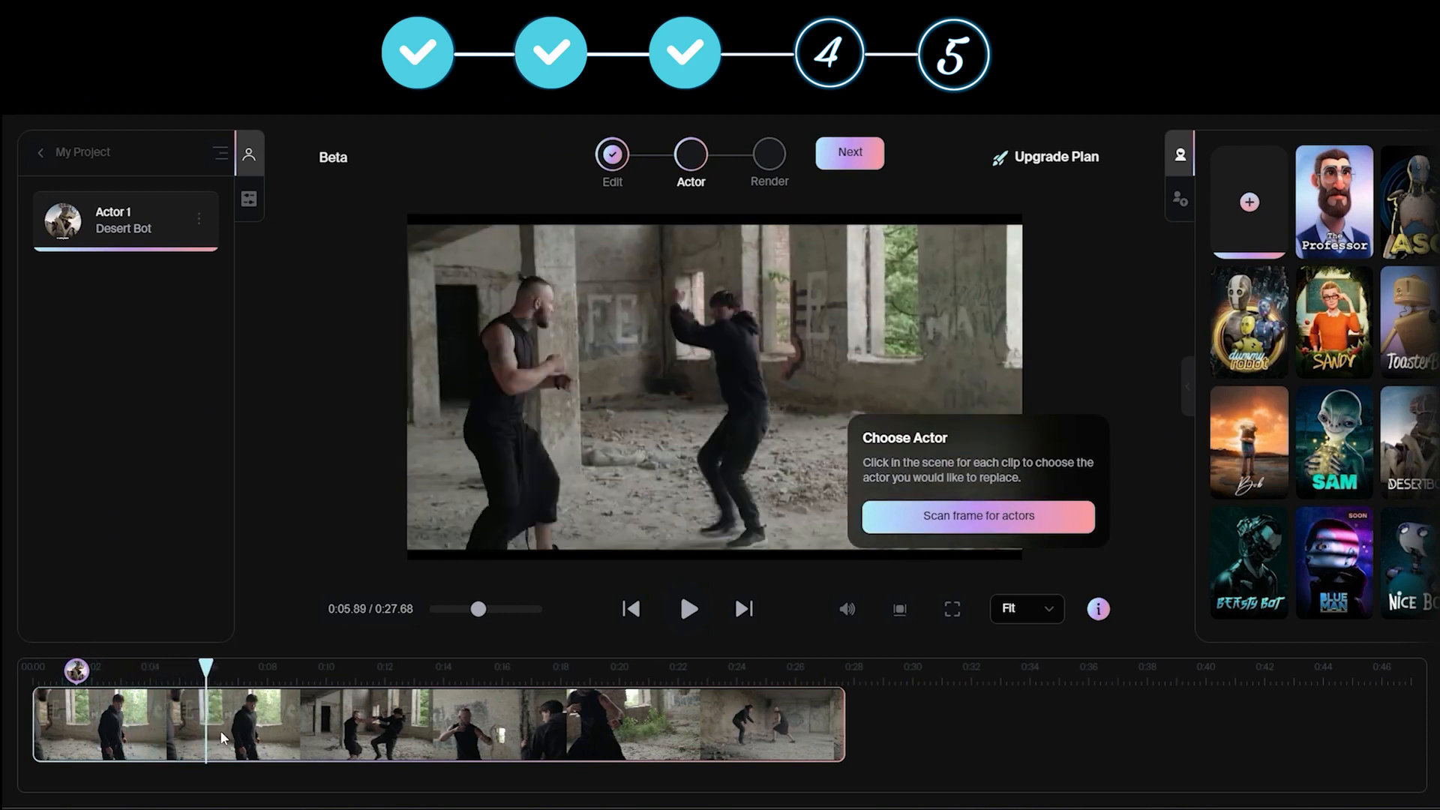
{"action": "left_click", "coordinate": [978, 515]}
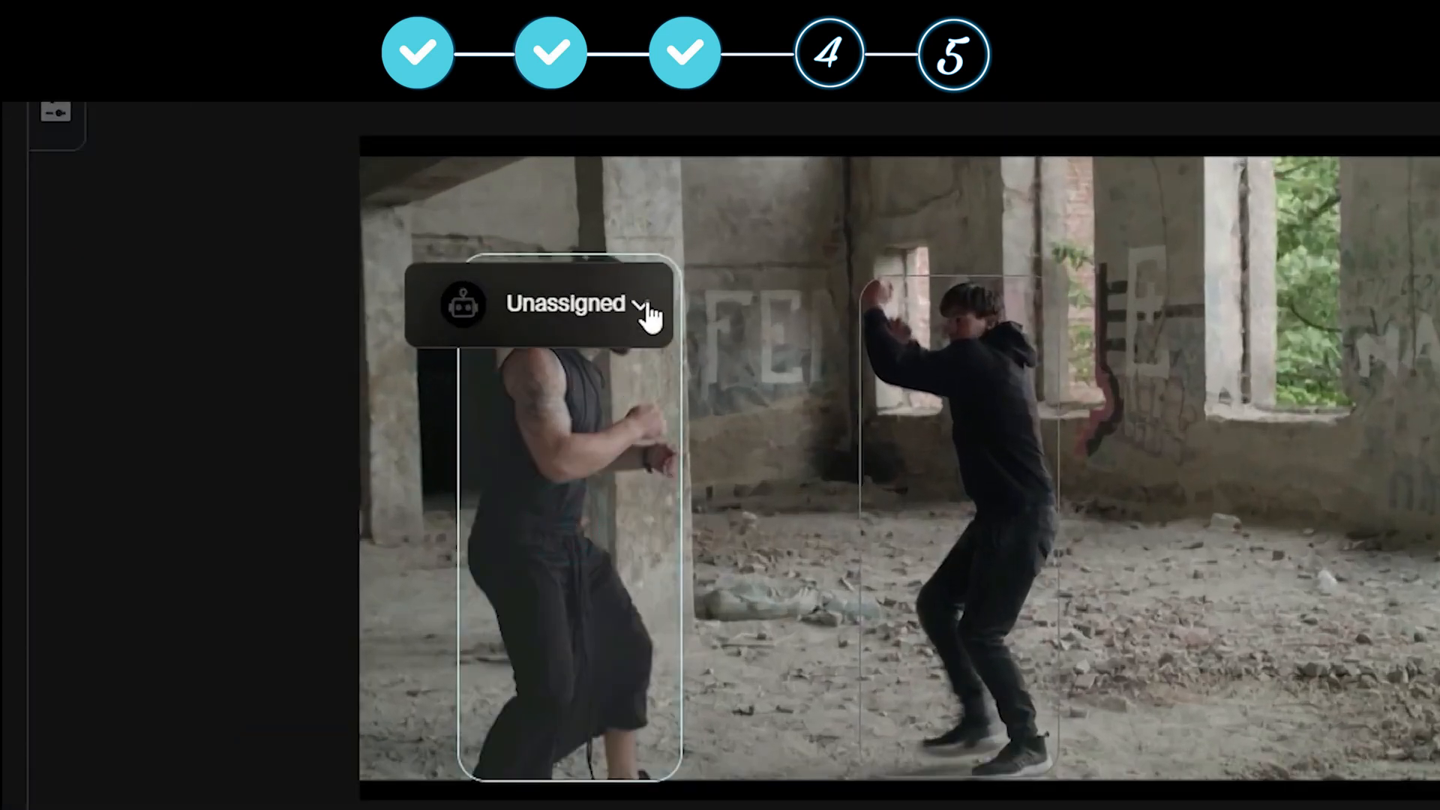
{"action": "left_click", "coordinate": [565, 305]}
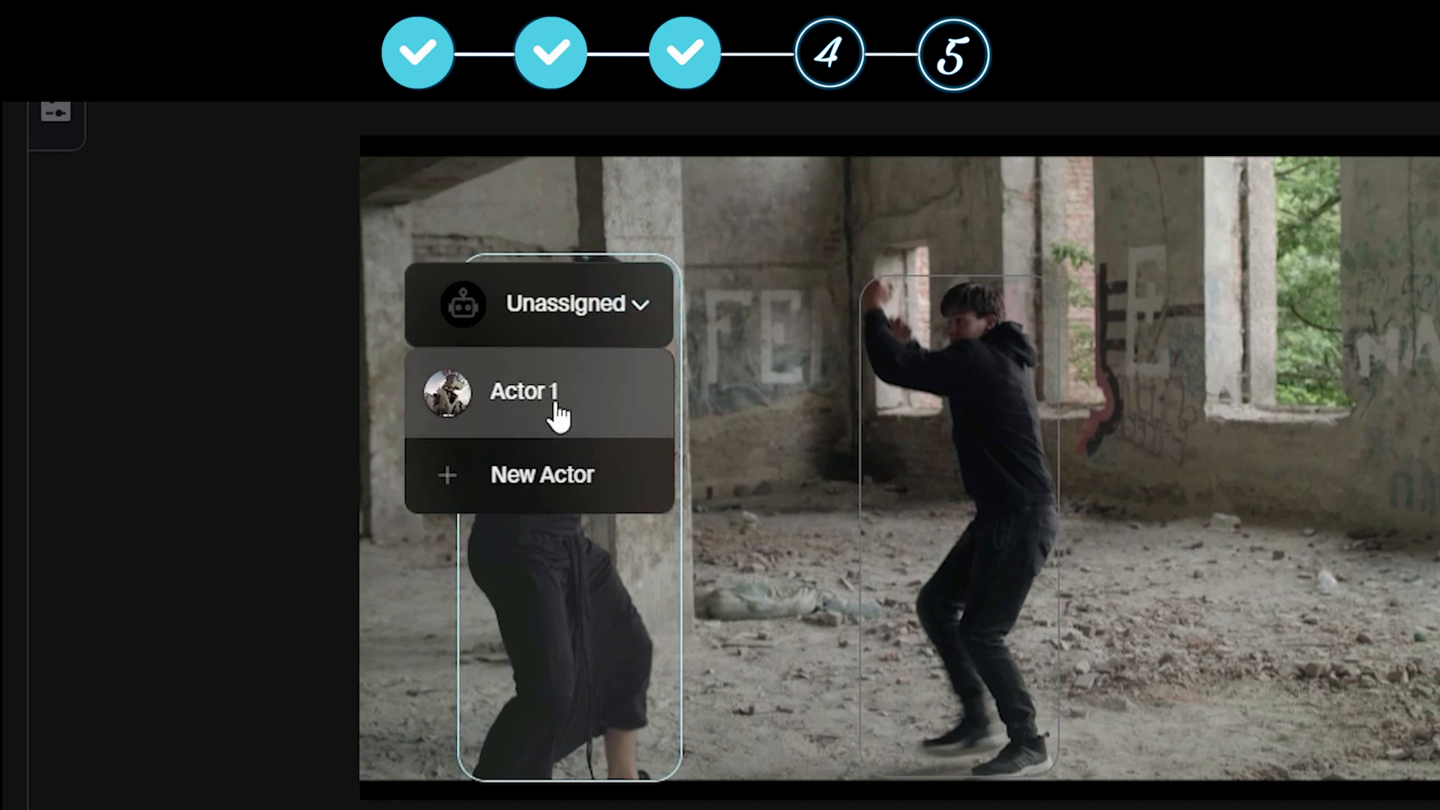
{"action": "left_click", "coordinate": [524, 396]}
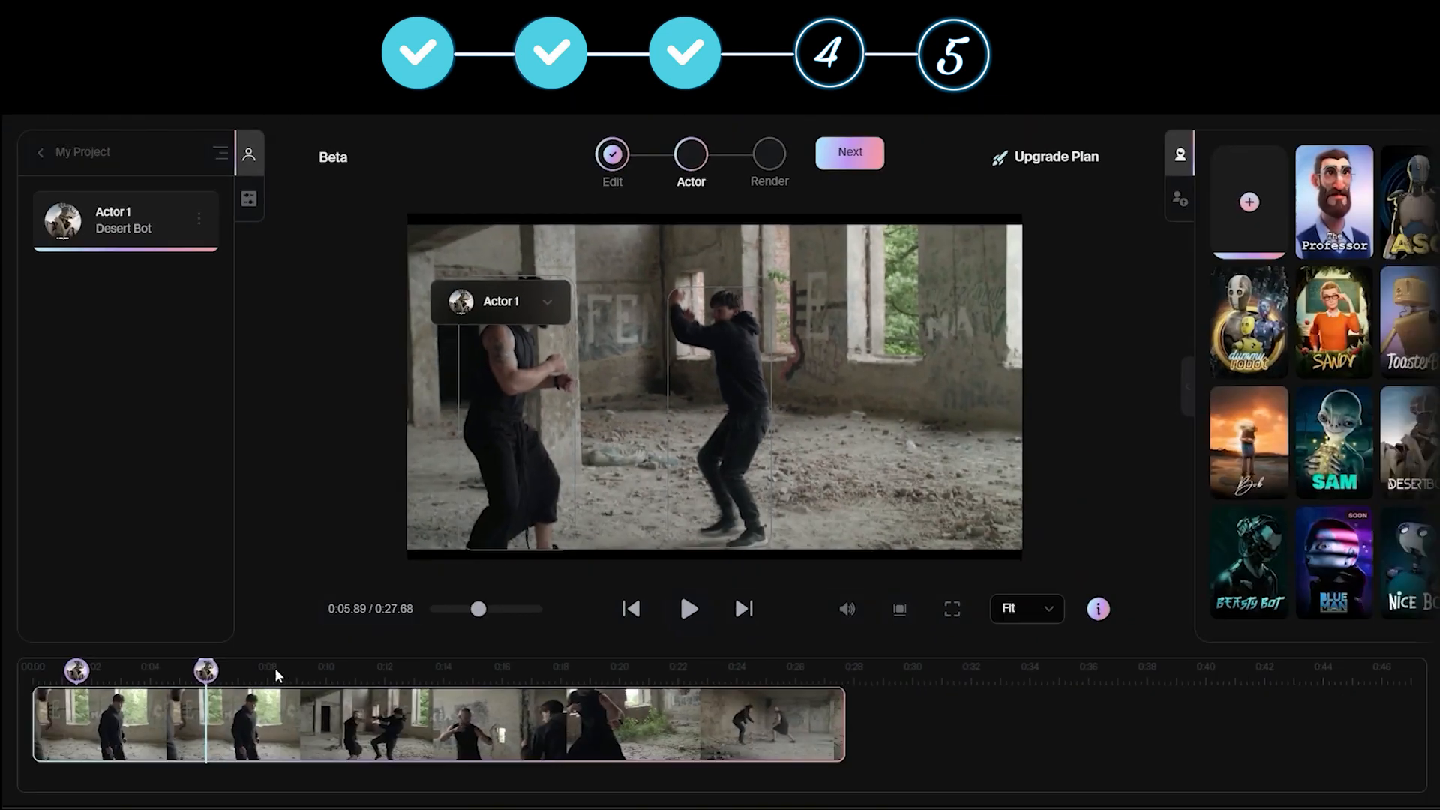
{"action": "left_click", "coordinate": [335, 684]}
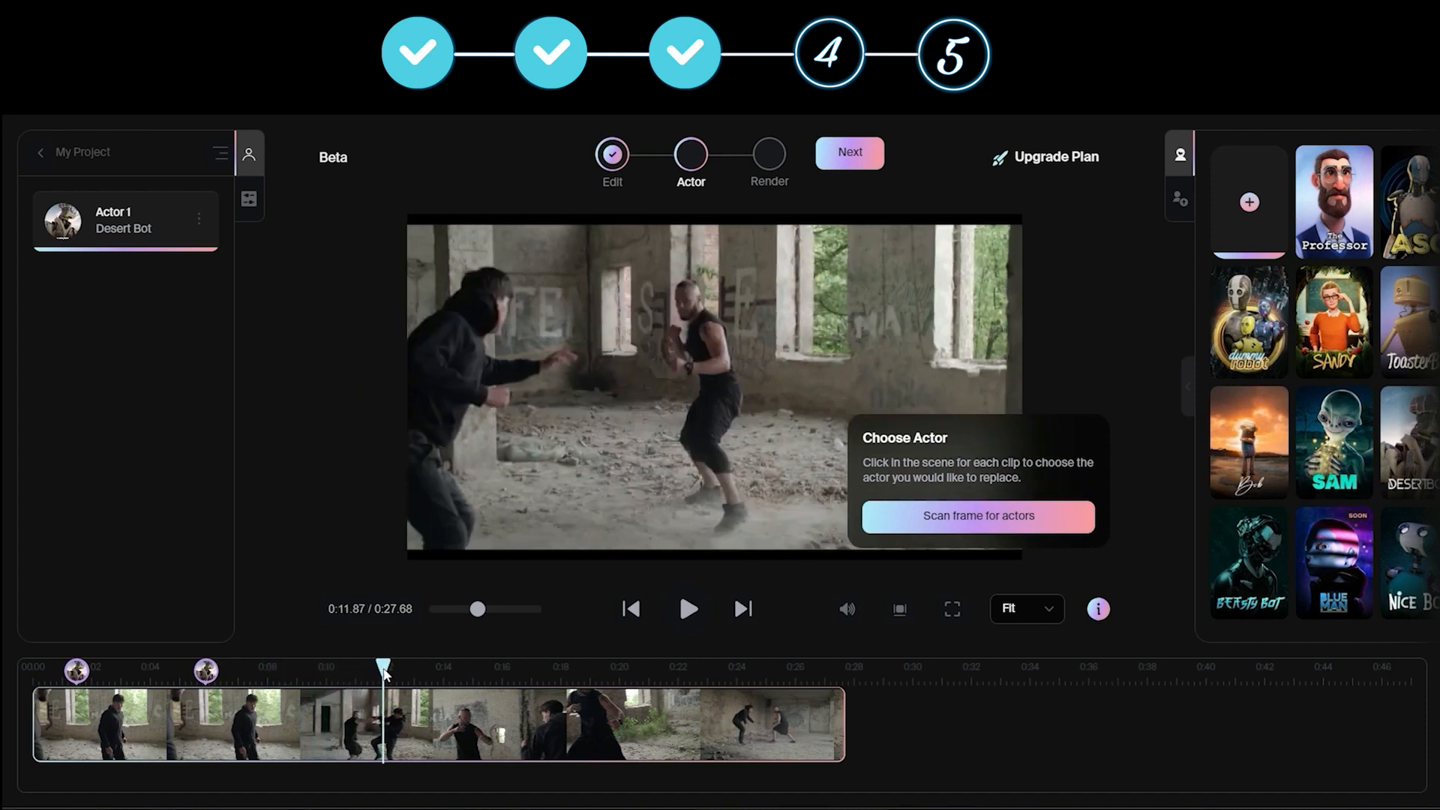
{"action": "left_click", "coordinate": [978, 516]}
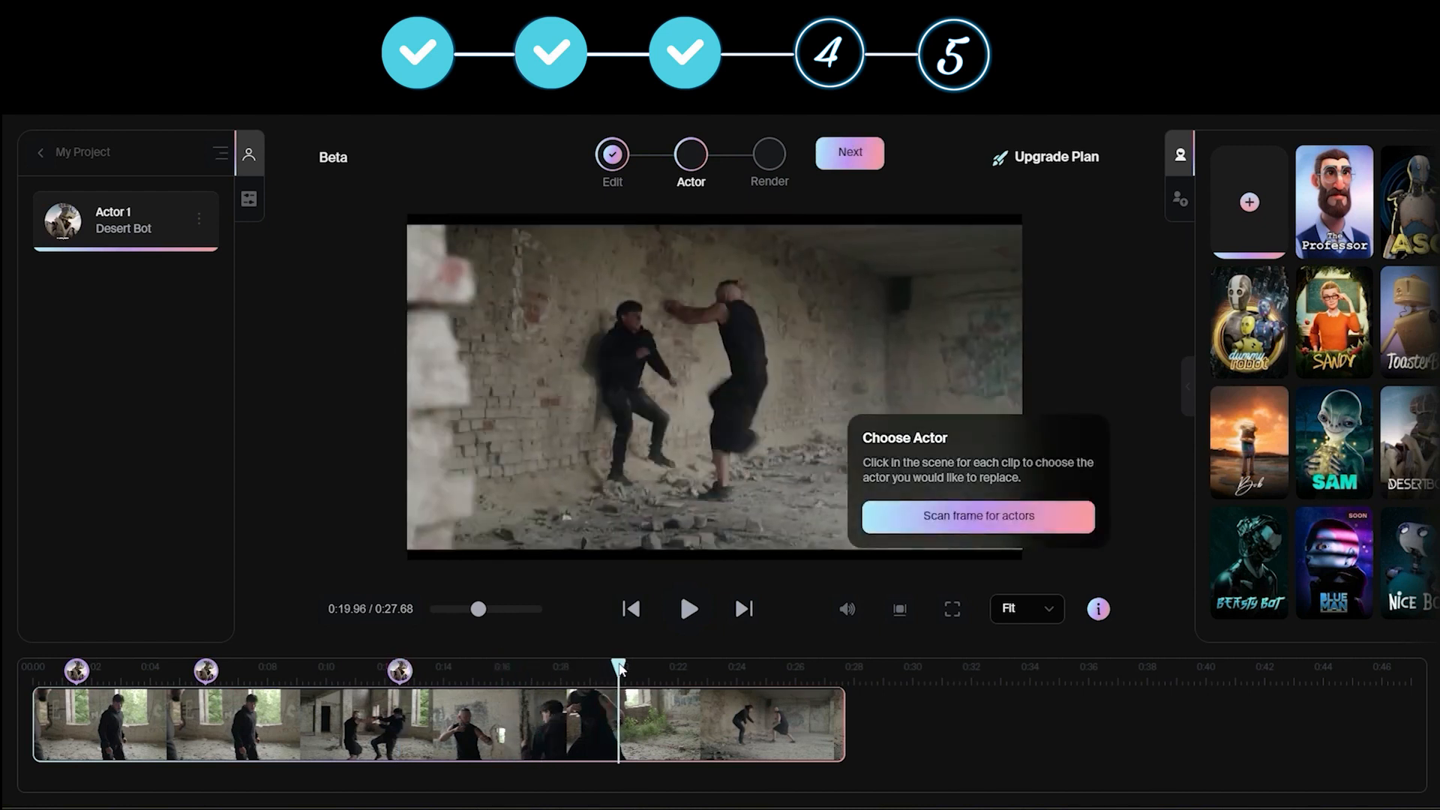
{"action": "left_click", "coordinate": [978, 515]}
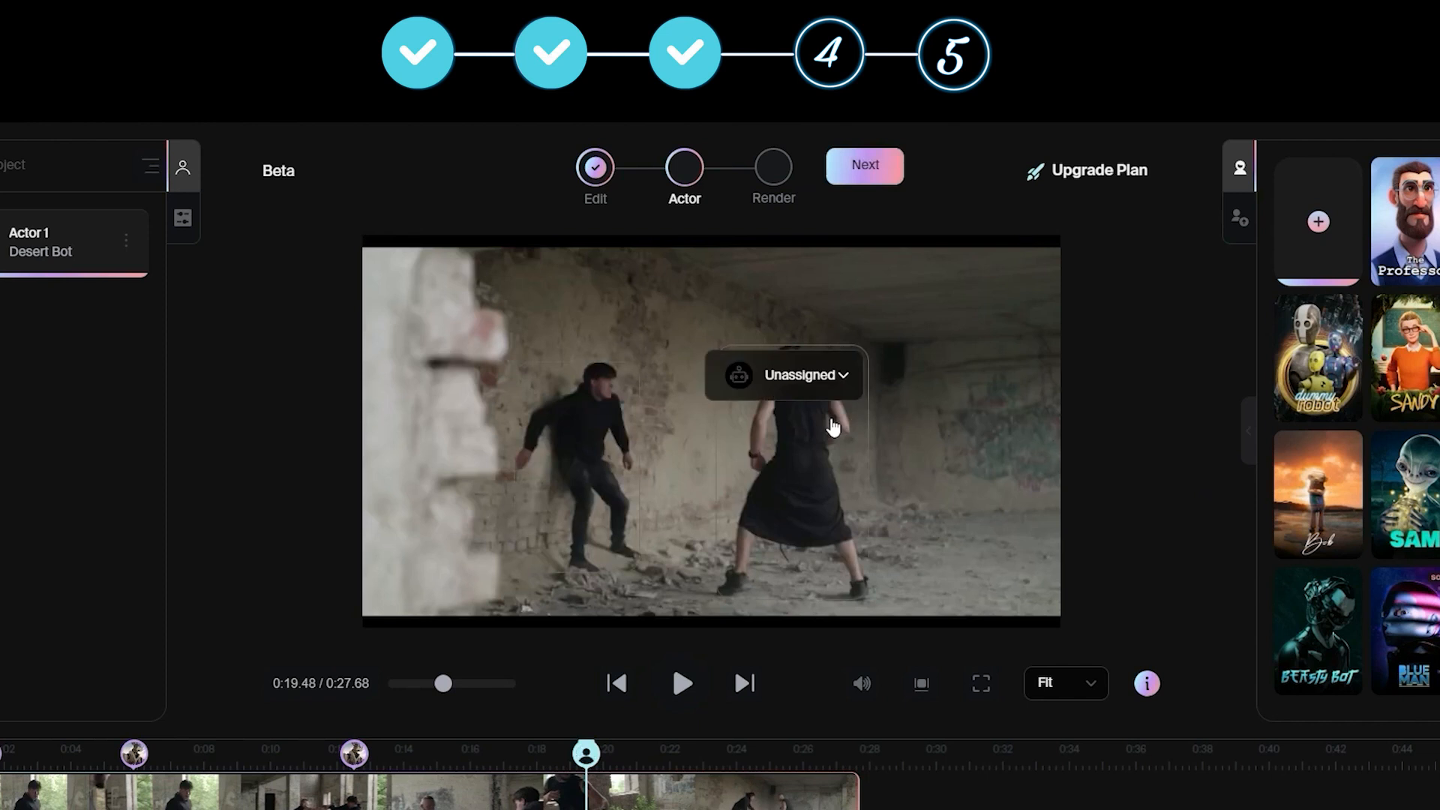
{"action": "left_click", "coordinate": [797, 375]}
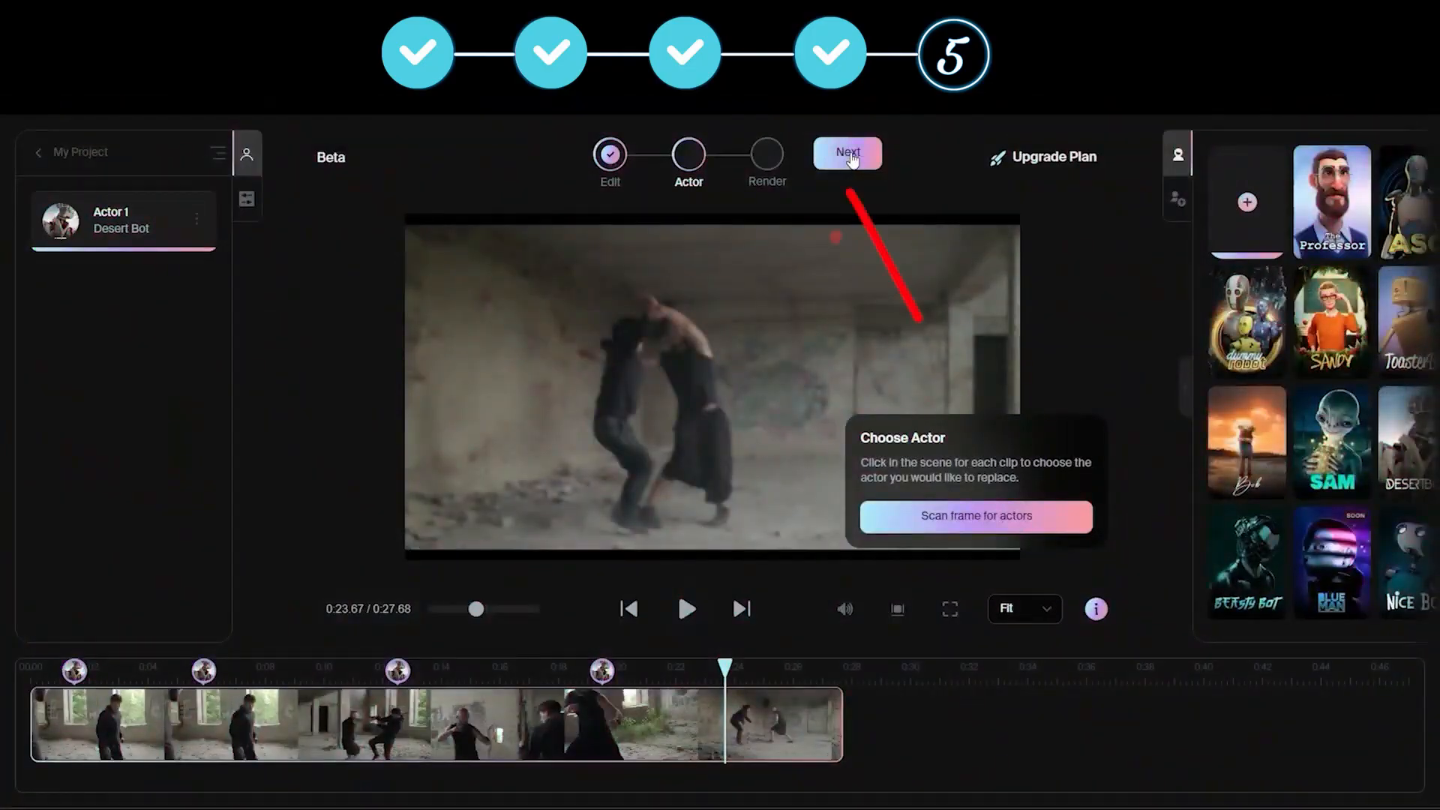
Step: Start processing the final composition as a 720p MP4 render
{"action": "left_click", "coordinate": [848, 153]}
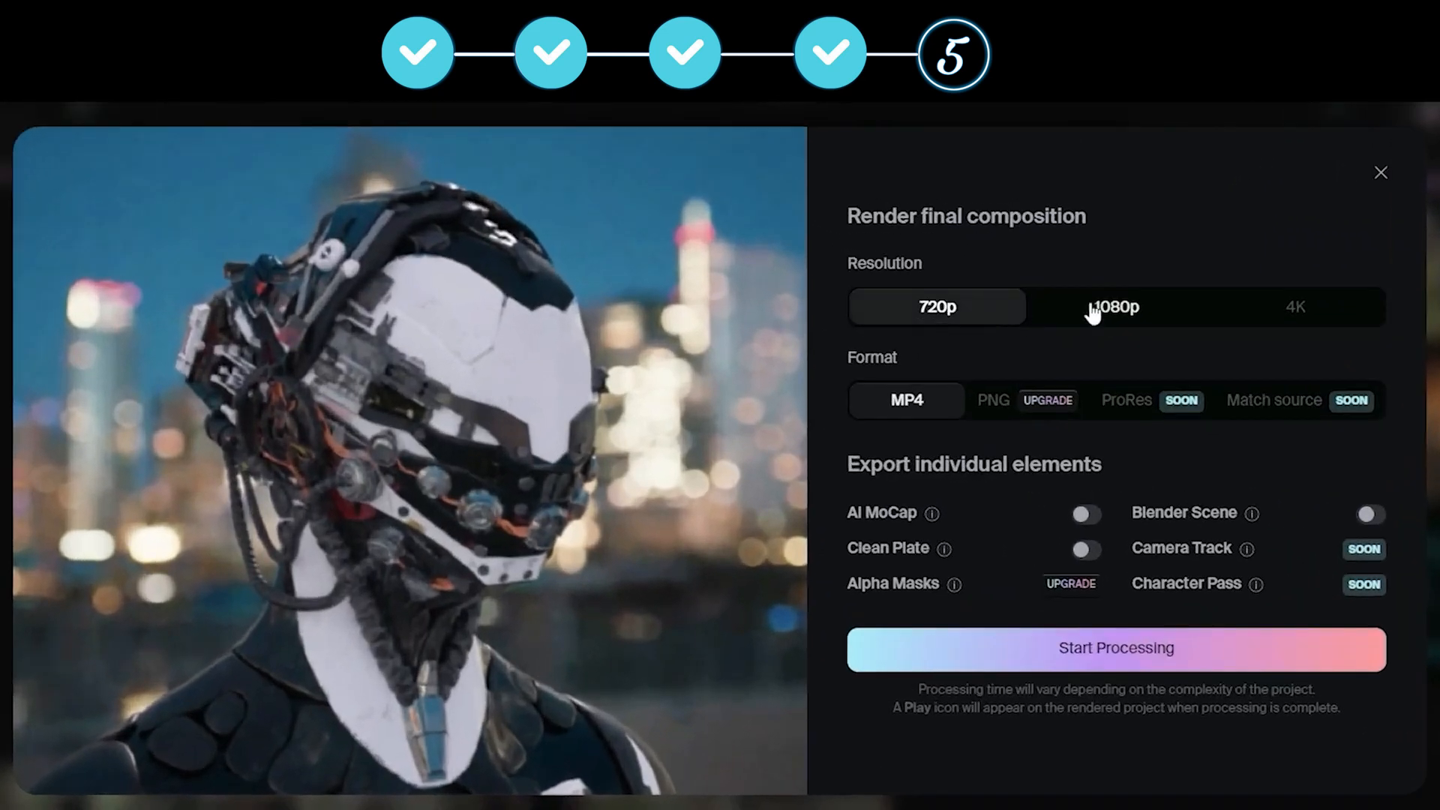
{"action": "left_click", "coordinate": [903, 308]}
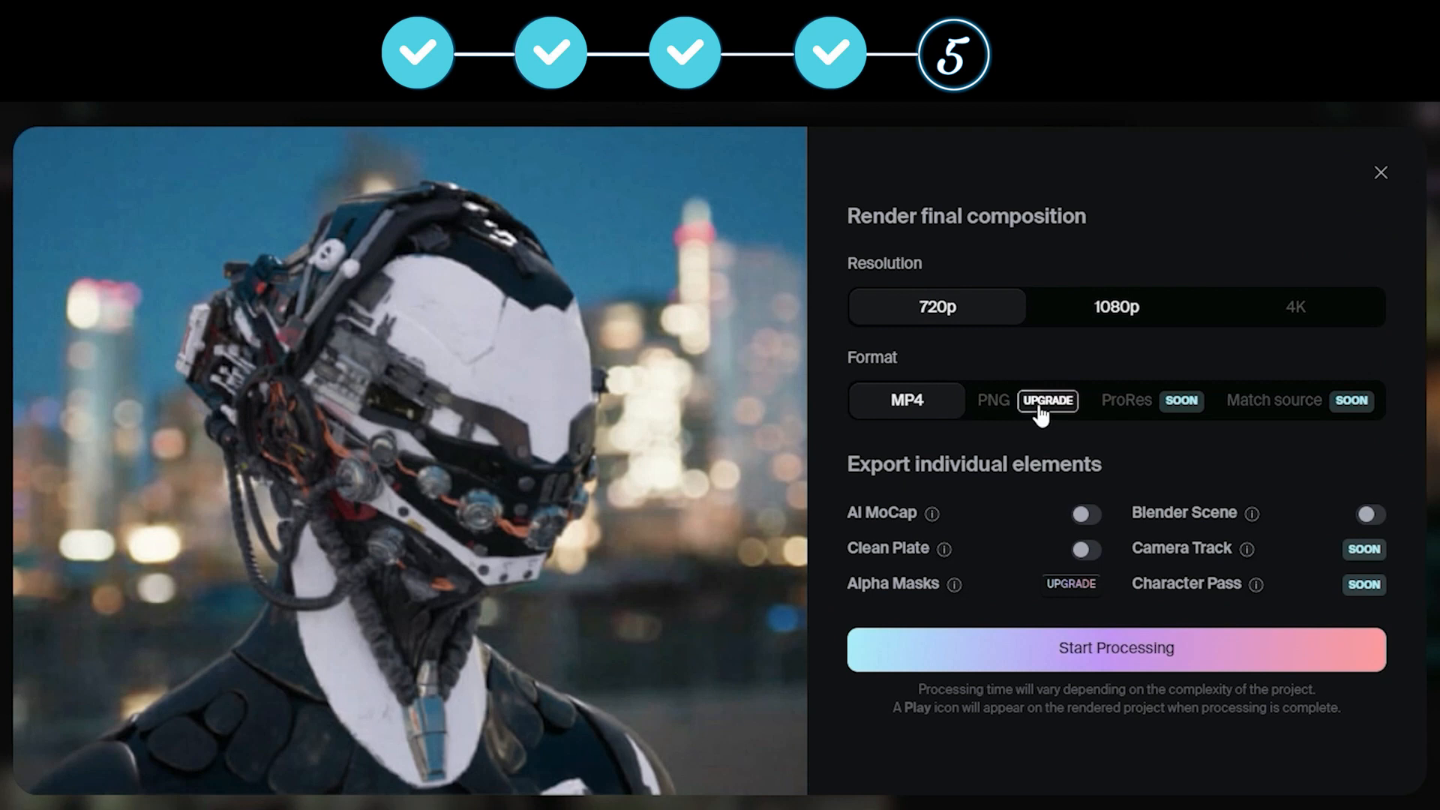
{"action": "mouse_move", "coordinate": [1140, 664]}
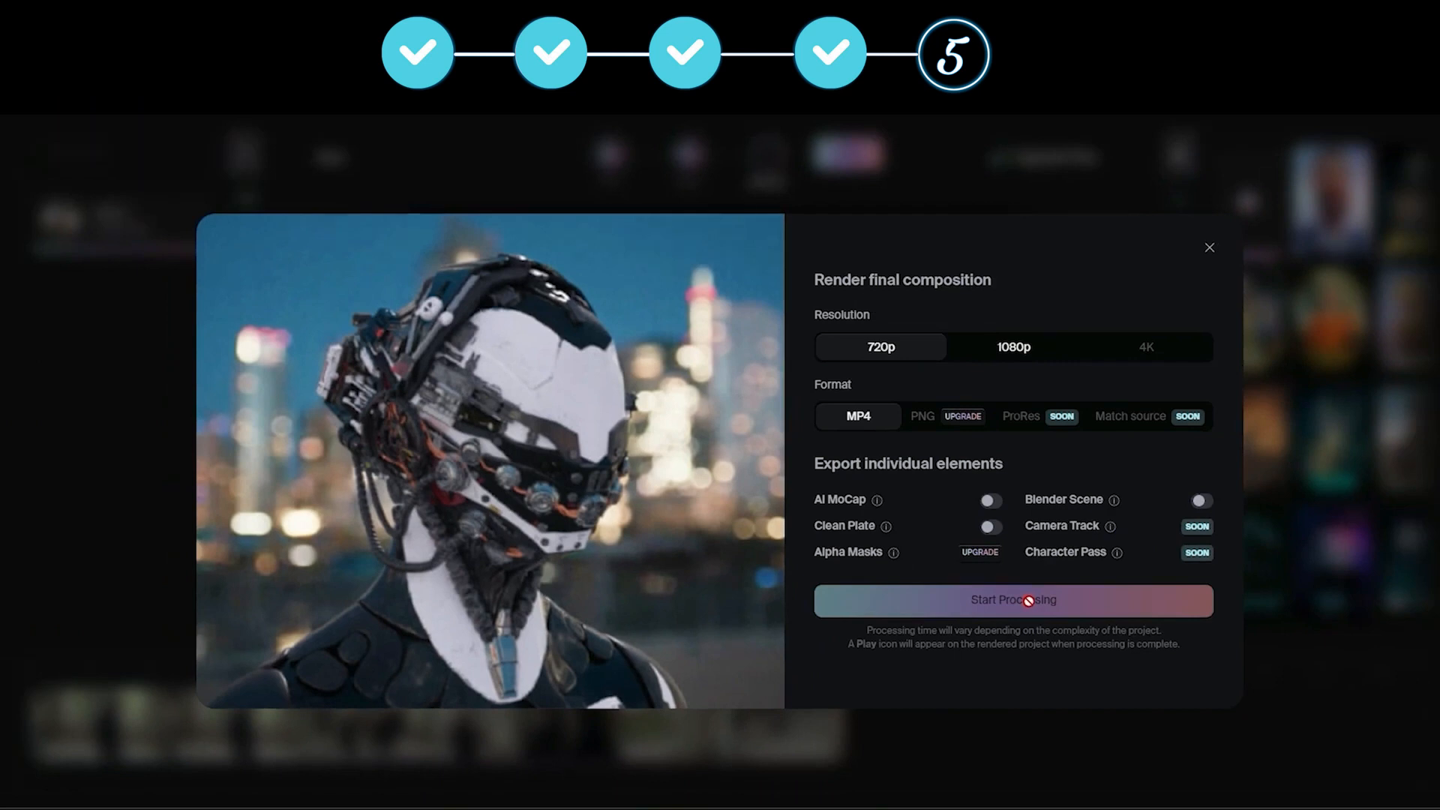
{"action": "left_click", "coordinate": [1013, 599]}
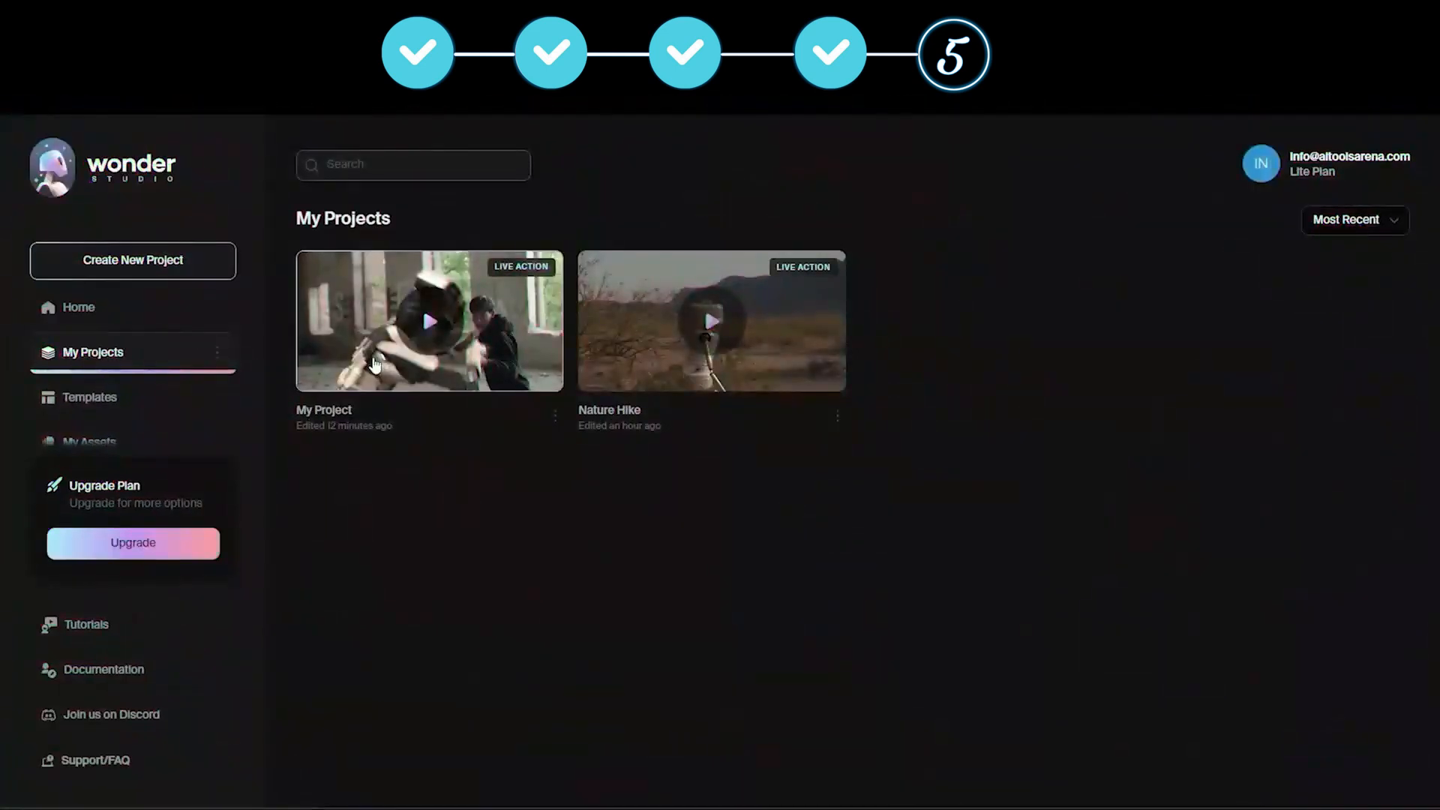
Step: Open the rendered My Project video and play it back
{"action": "left_click", "coordinate": [432, 321]}
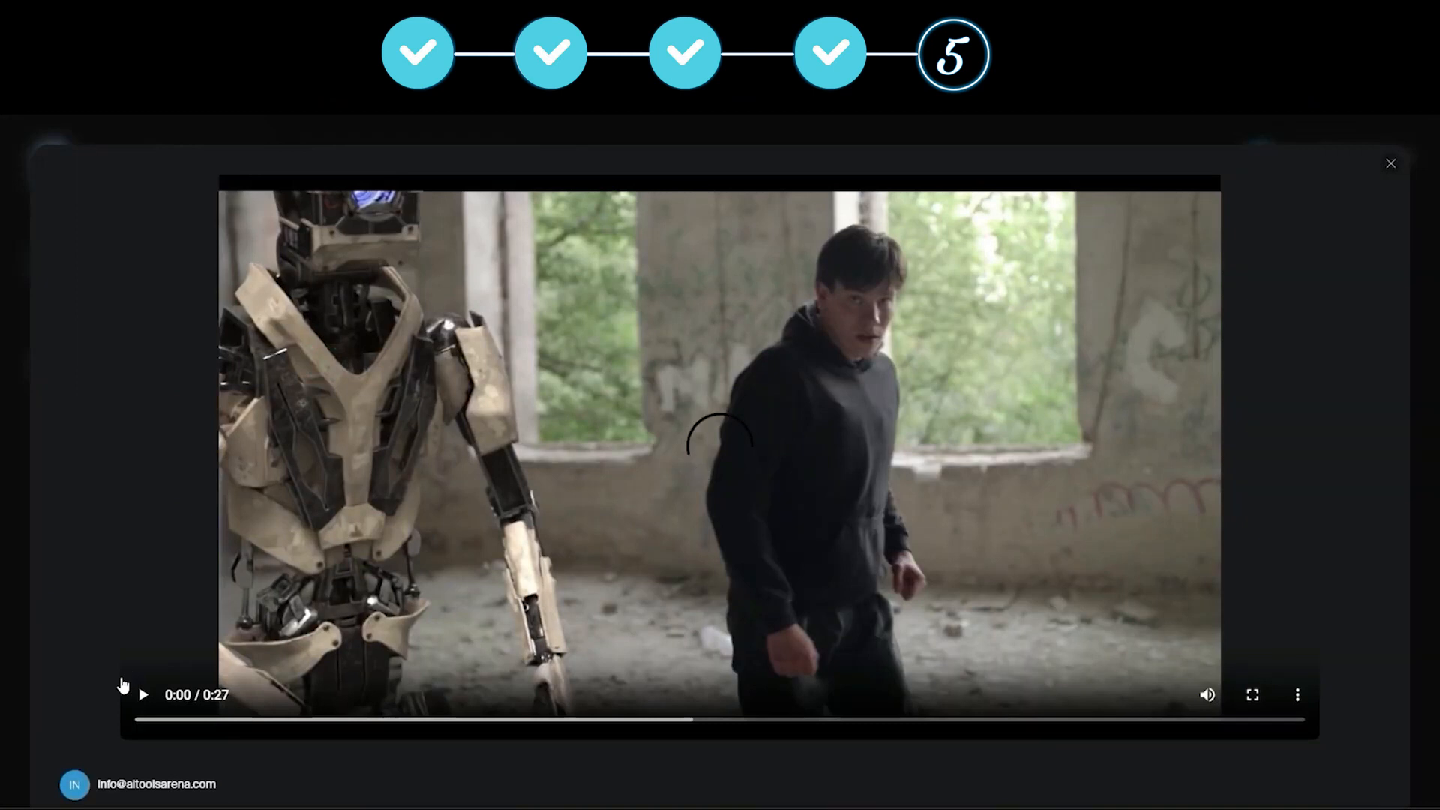
{"action": "left_click", "coordinate": [144, 695]}
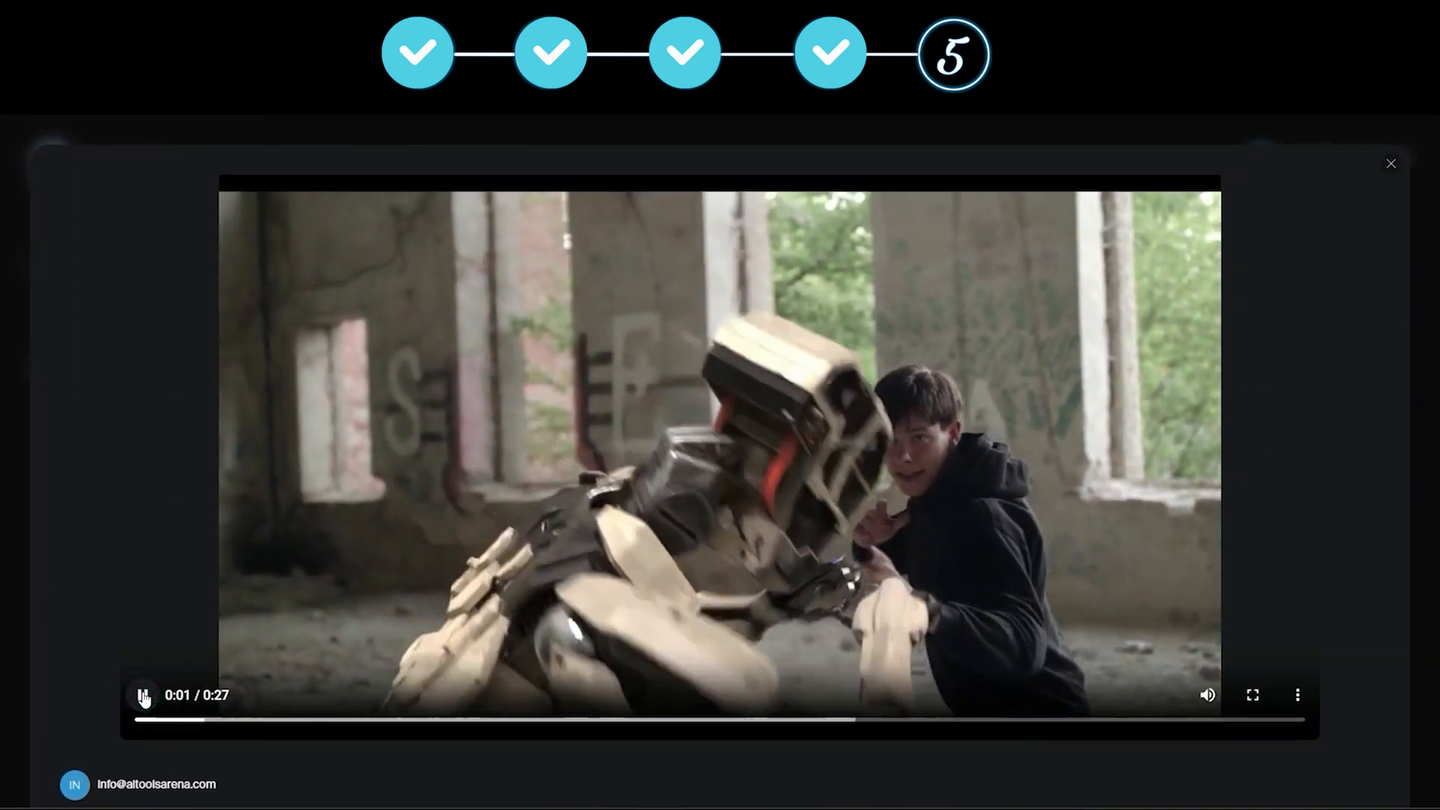